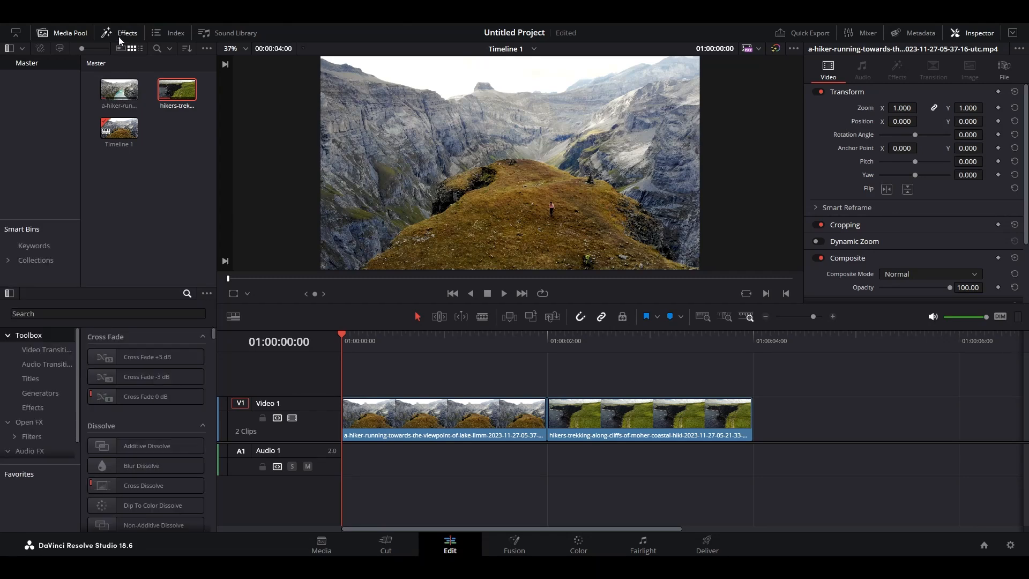
Find the Adjustment Clip via 'adj' and drop it on a new Video 2 track above the clips.
{"action": "type", "text": "adj"}
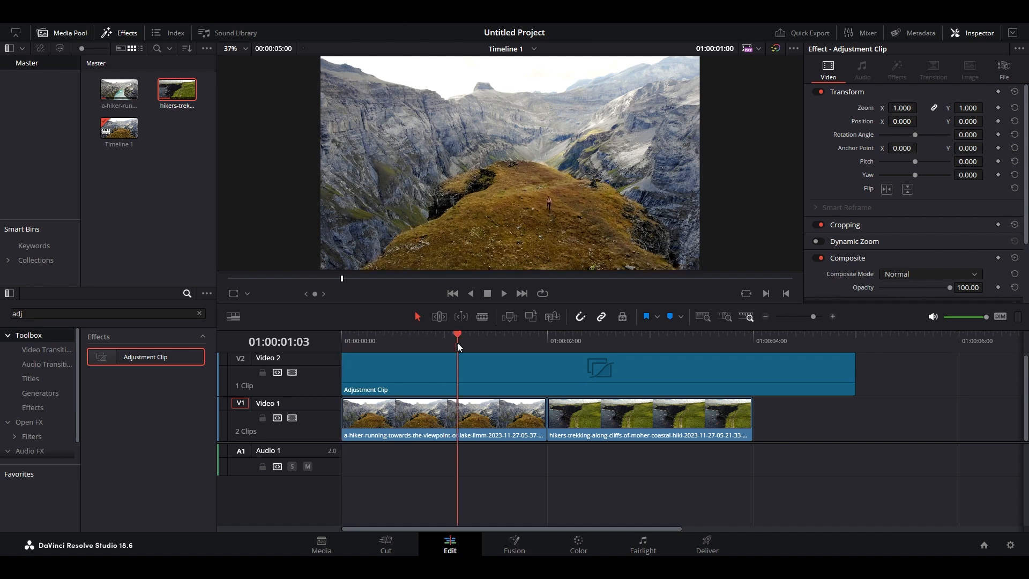
Trim the adjustment clip to 01:00:01:00–01:00:03:00 and park the playhead on the cut.
{"action": "left_click", "coordinate": [548, 334]}
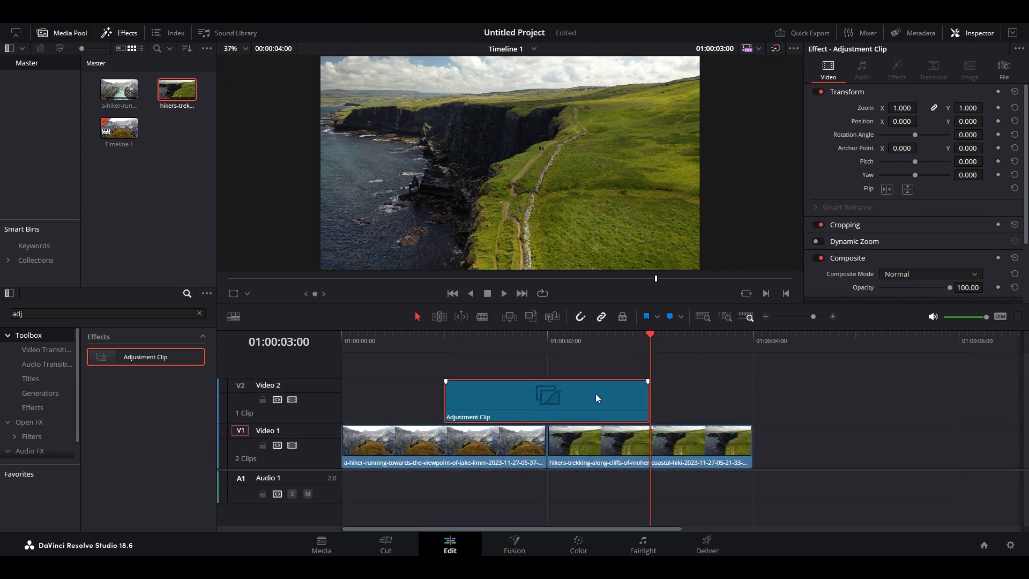
{"action": "left_click", "coordinate": [612, 334]}
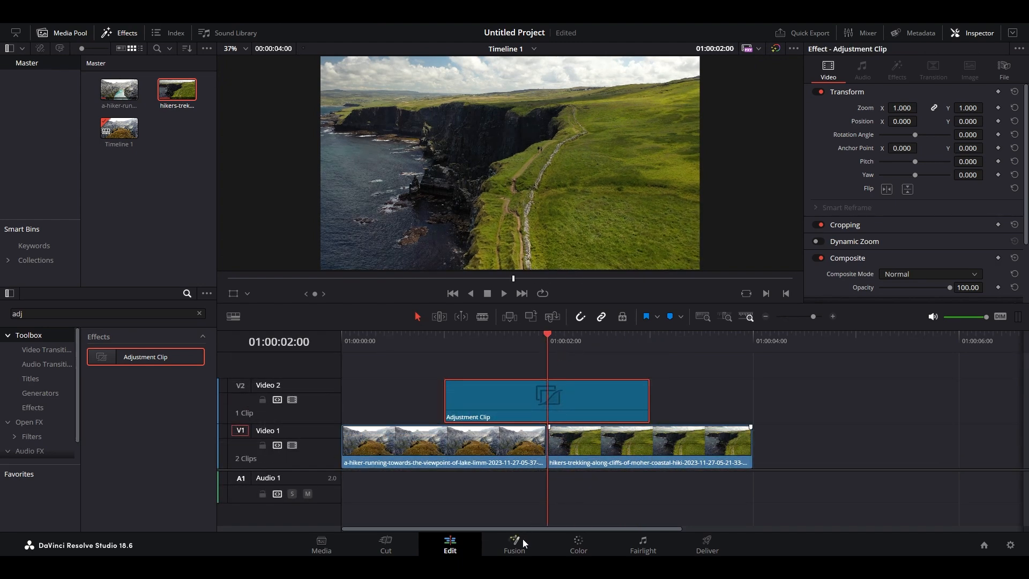
In Fusion, add a Transform node between MediaIn1 and MediaOut1 via the 'trans' search.
{"action": "left_click", "coordinate": [513, 544]}
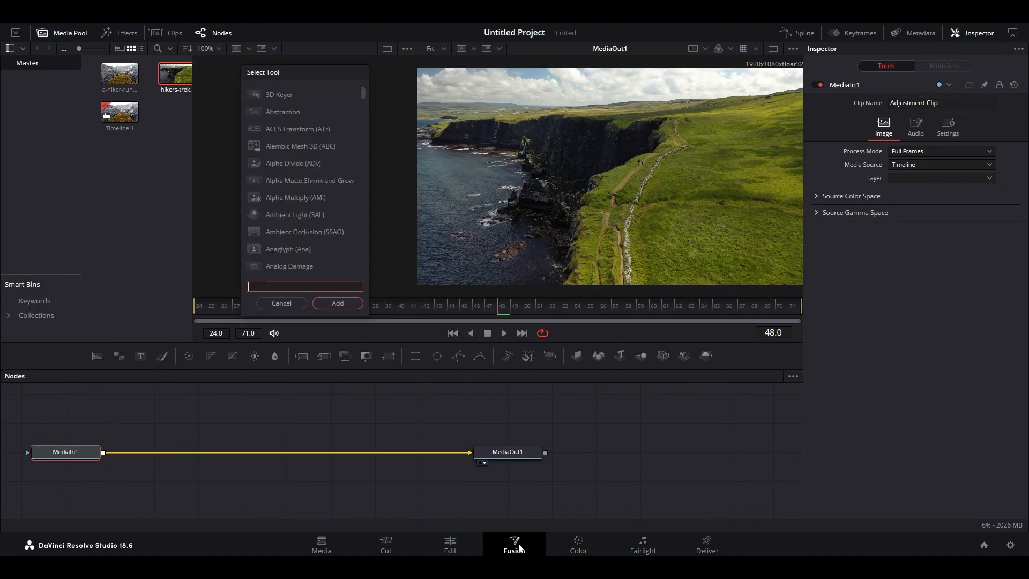
{"action": "type", "text": "t"}
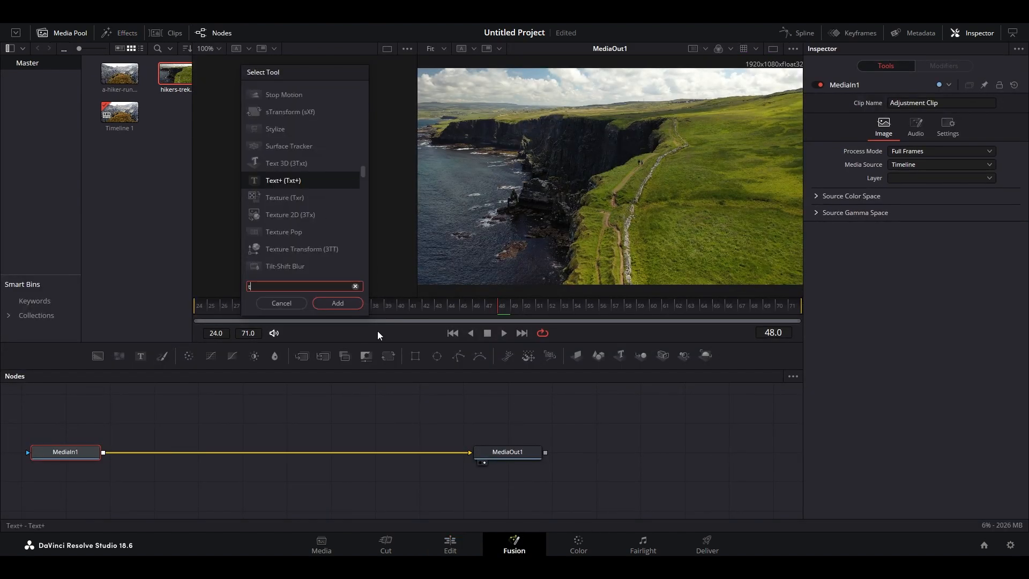
{"action": "type", "text": "rans"}
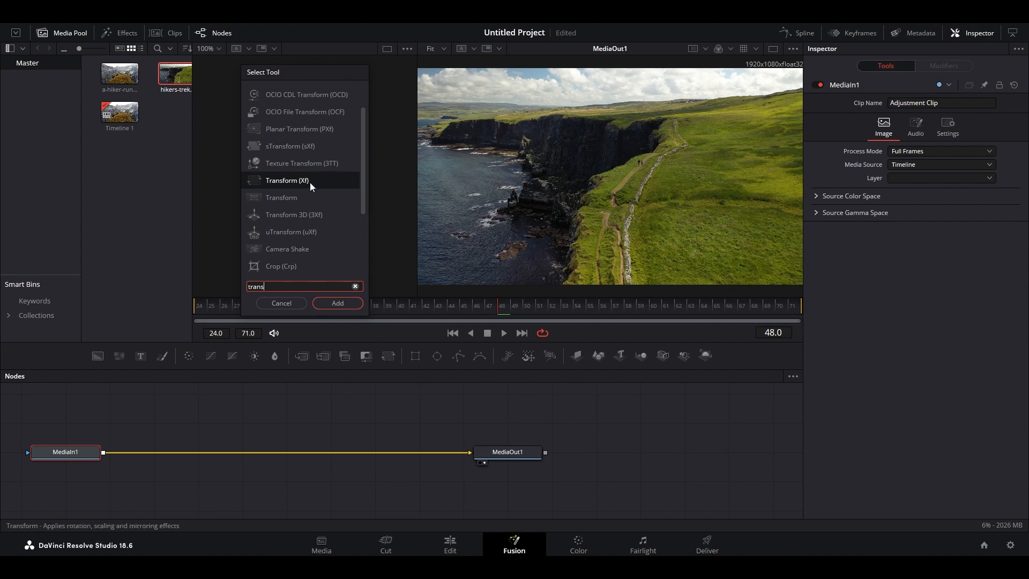
{"action": "left_click", "coordinate": [337, 302]}
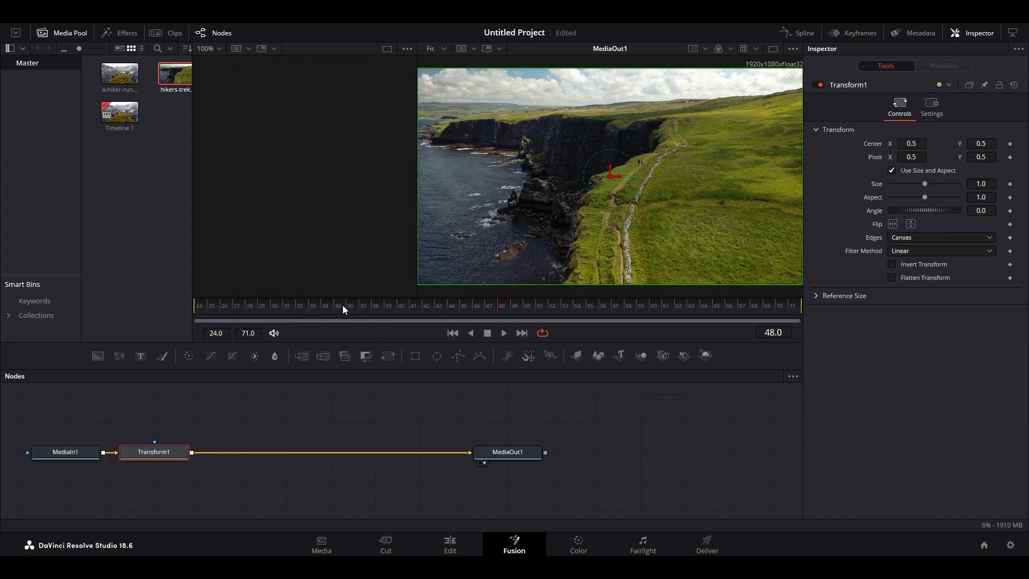
Keyframe Size at 1.0 on frame 24, 2.5 at frame 47 and .25 at frame 48.
{"action": "left_click", "coordinate": [200, 306]}
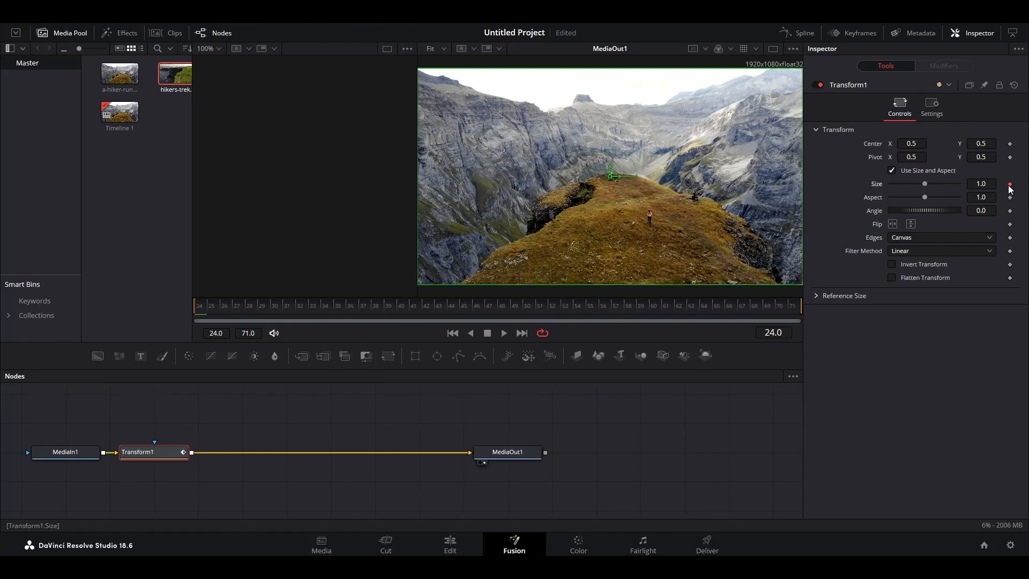
{"action": "left_click", "coordinate": [499, 321]}
{"action": "type", "text": "2.5"}
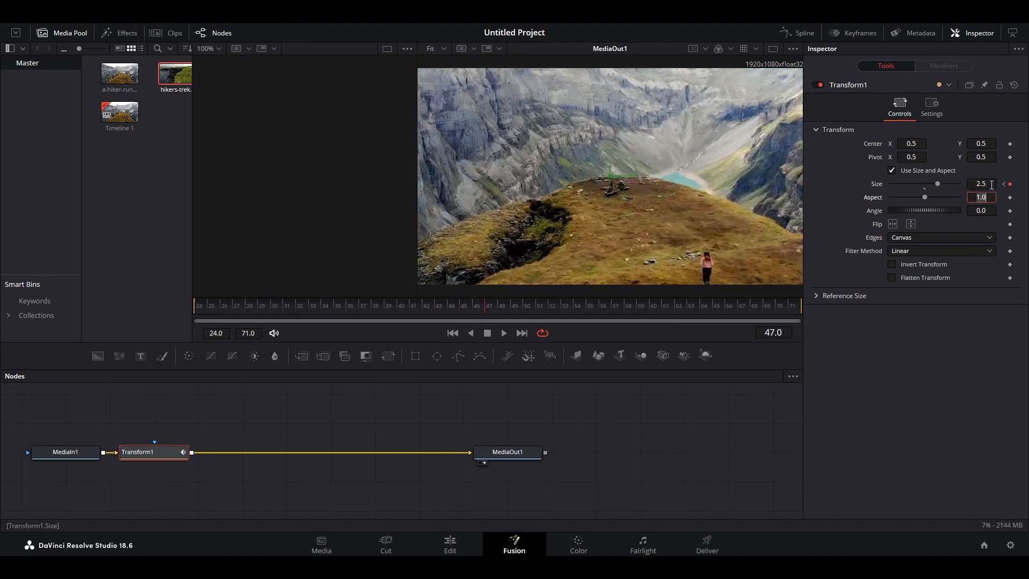
{"action": "left_click", "coordinate": [502, 305]}
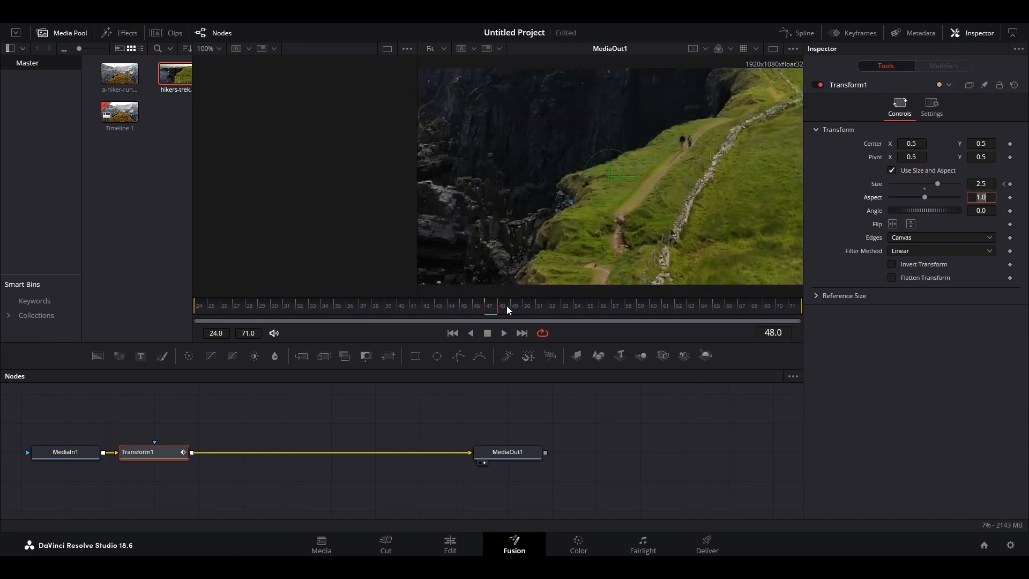
{"action": "type", "text": ".25"}
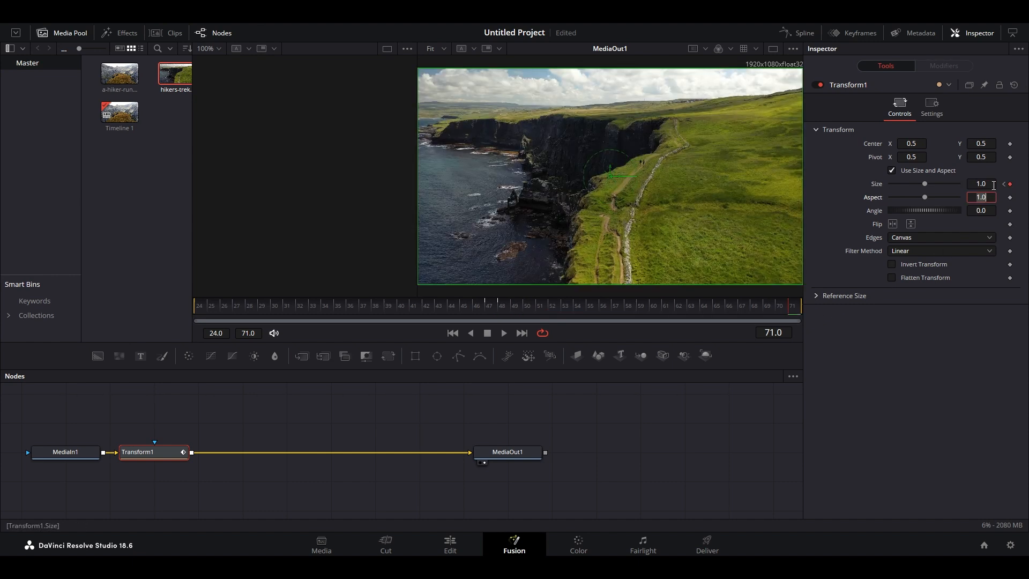
Set Edges to Duplicate and enable Motion Blur with a 360 shutter angle.
{"action": "left_click", "coordinate": [941, 237]}
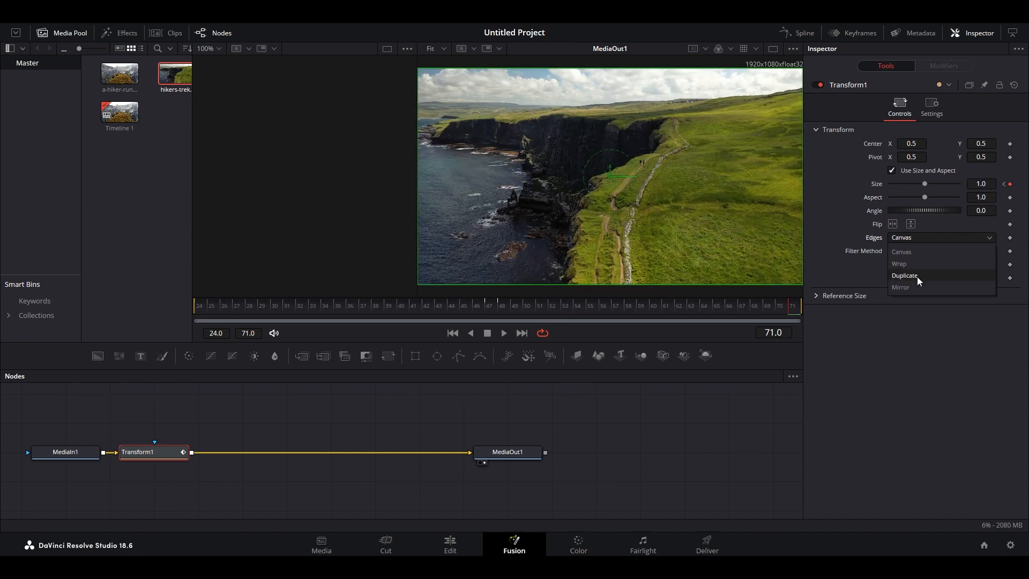
{"action": "left_click", "coordinate": [932, 108]}
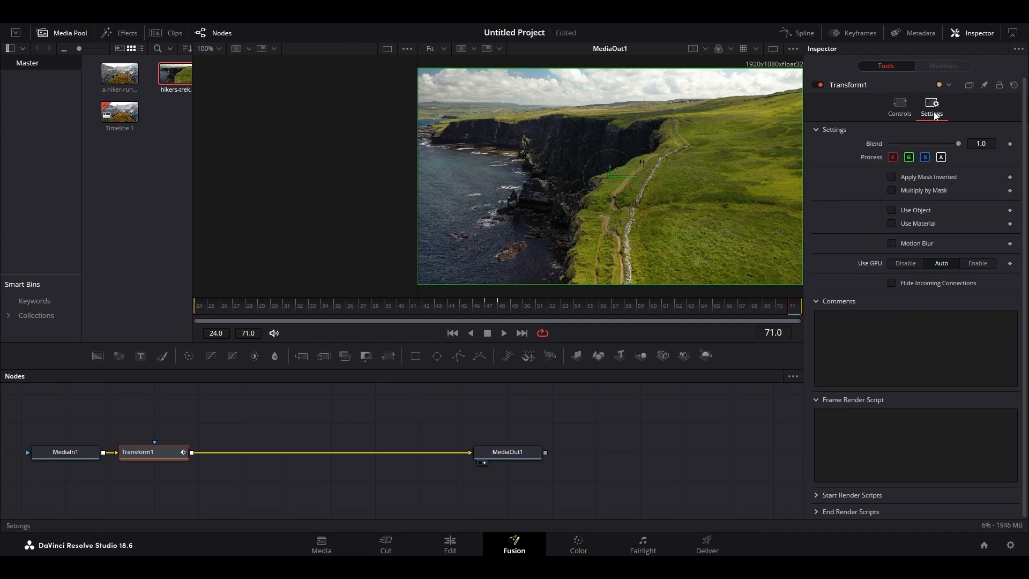
{"action": "left_click", "coordinate": [892, 243]}
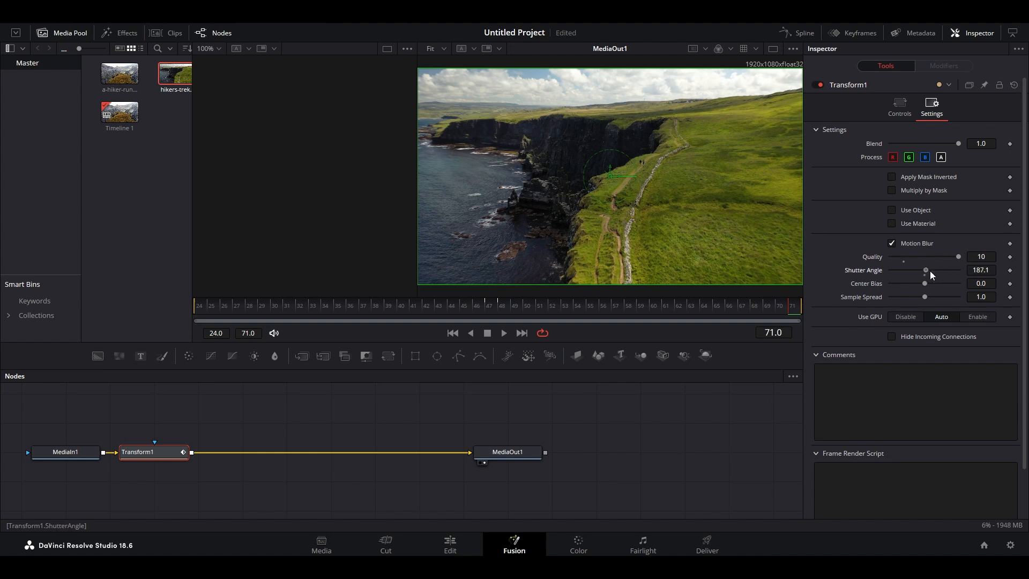
{"action": "left_click_drag", "start_coordinate": [925, 270], "coordinate": [959, 270]}
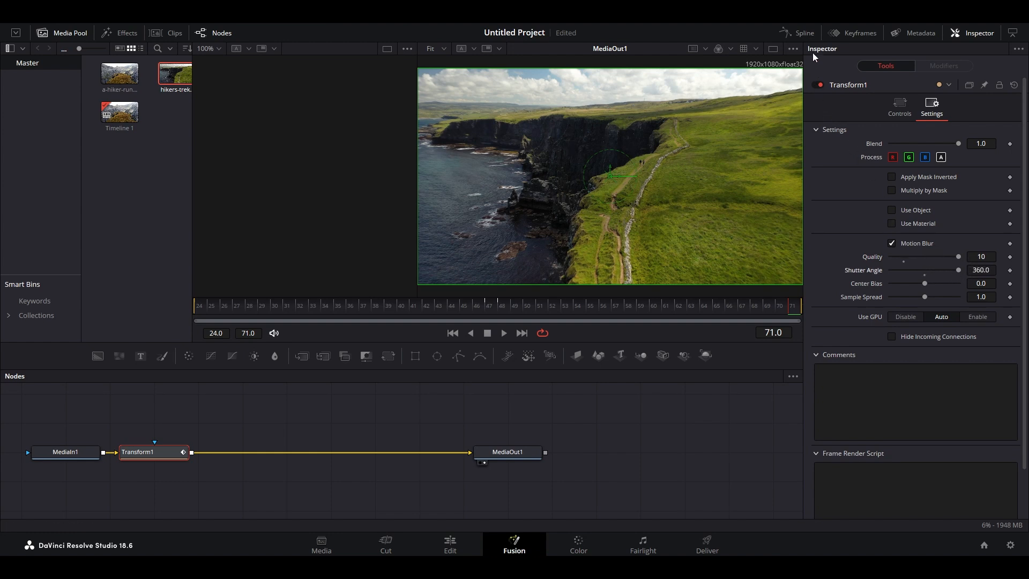
{"action": "left_click", "coordinate": [803, 34]}
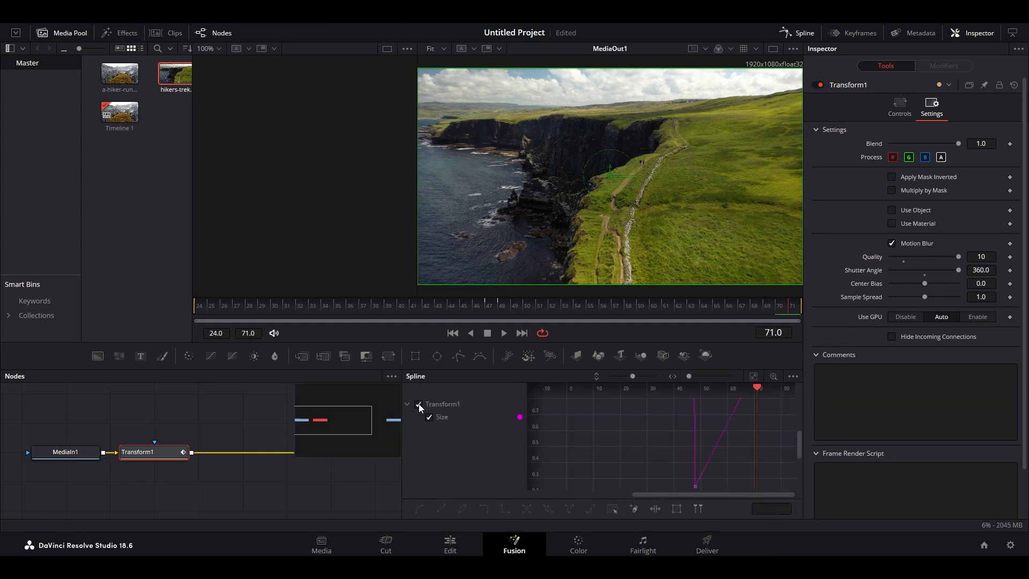
Select all Size keyframes in the Spline editor and make them smooth.
{"action": "left_click", "coordinate": [754, 376]}
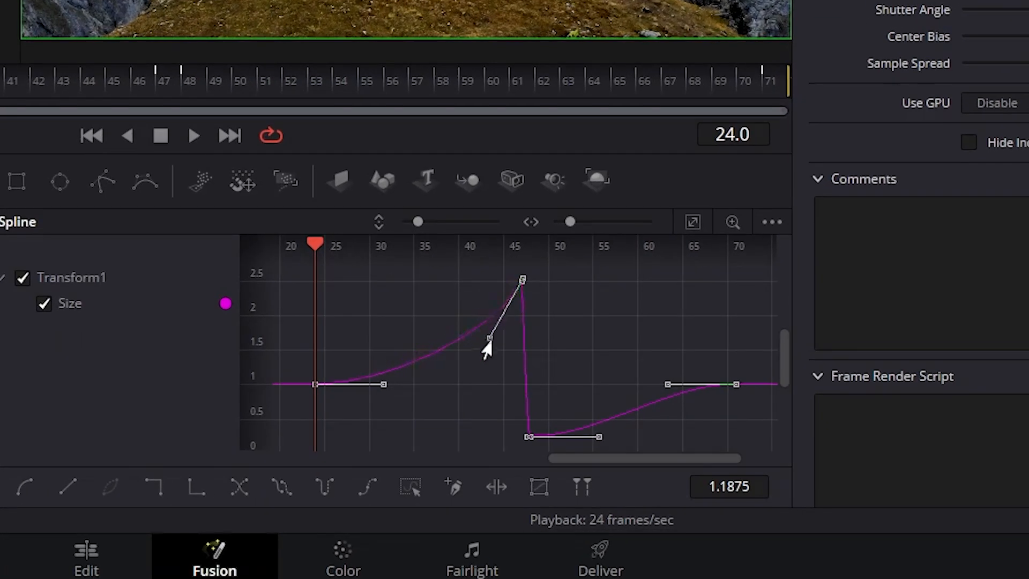
Drag the Bezier handles to steepen the 2.5 peak and shorten the recovery back to 1.
{"action": "left_click_drag", "start_coordinate": [486, 344], "coordinate": [535, 390]}
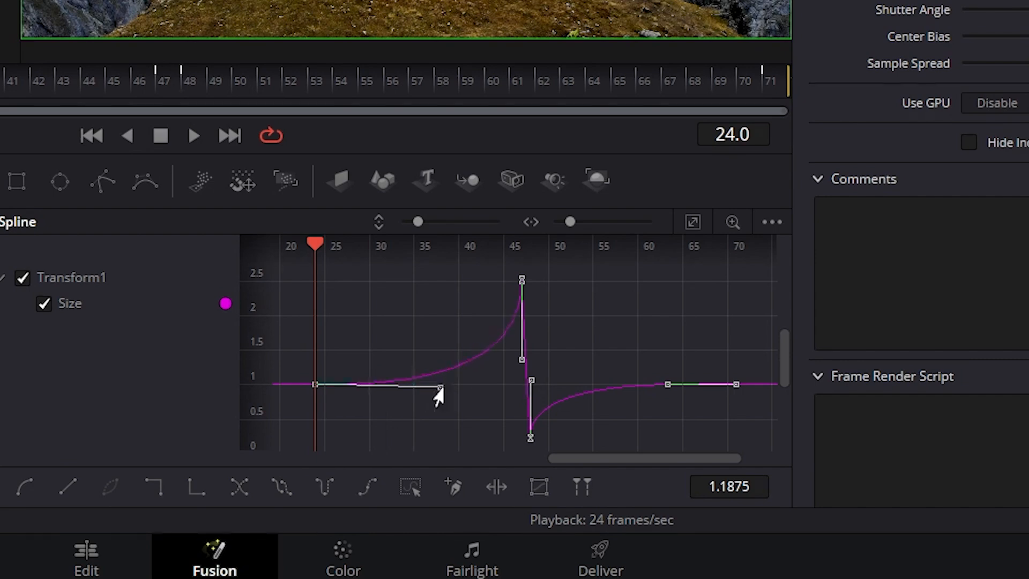
{"action": "left_click_drag", "start_coordinate": [439, 387], "coordinate": [603, 385]}
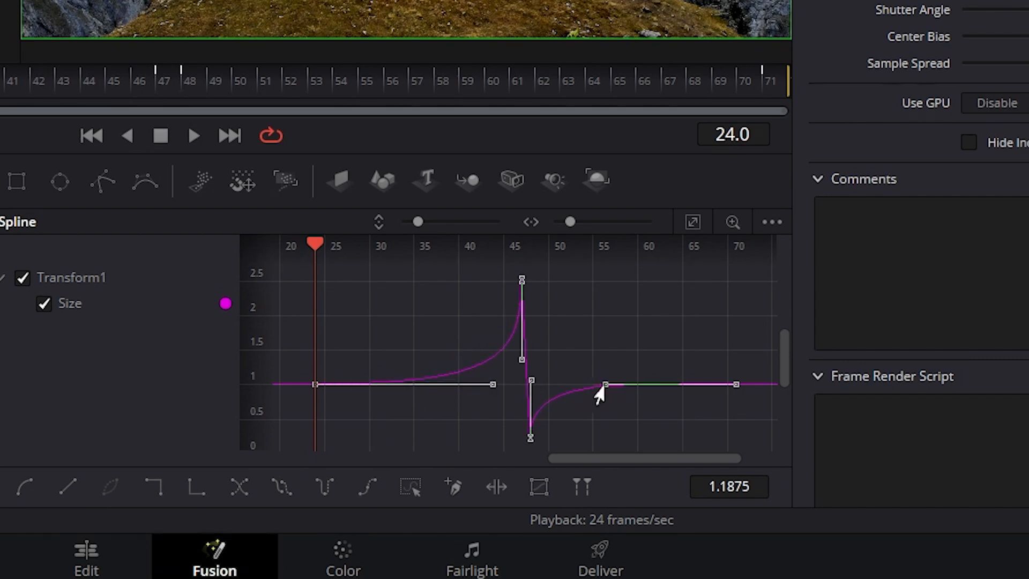
{"action": "left_click_drag", "start_coordinate": [603, 385], "coordinate": [565, 384]}
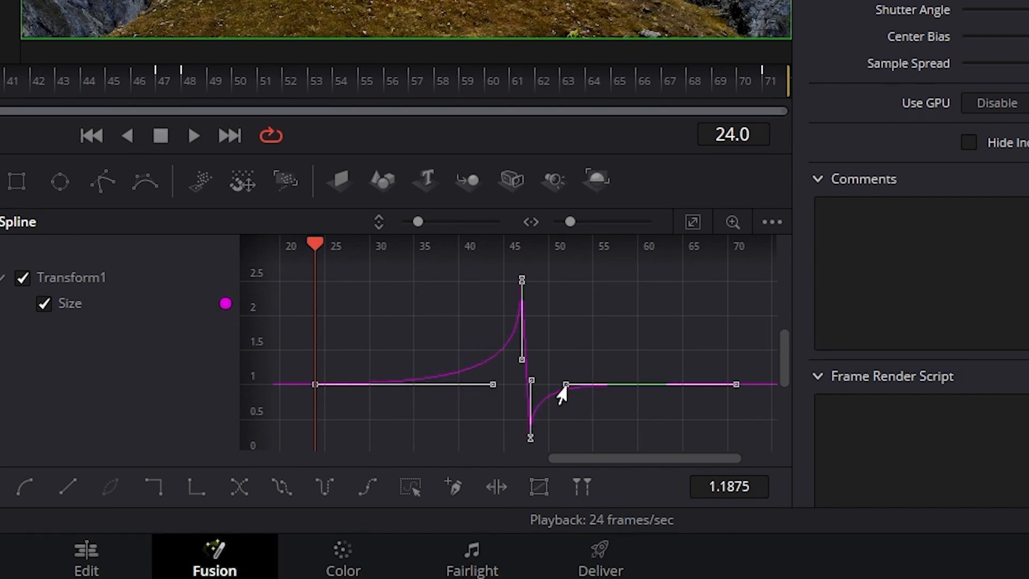